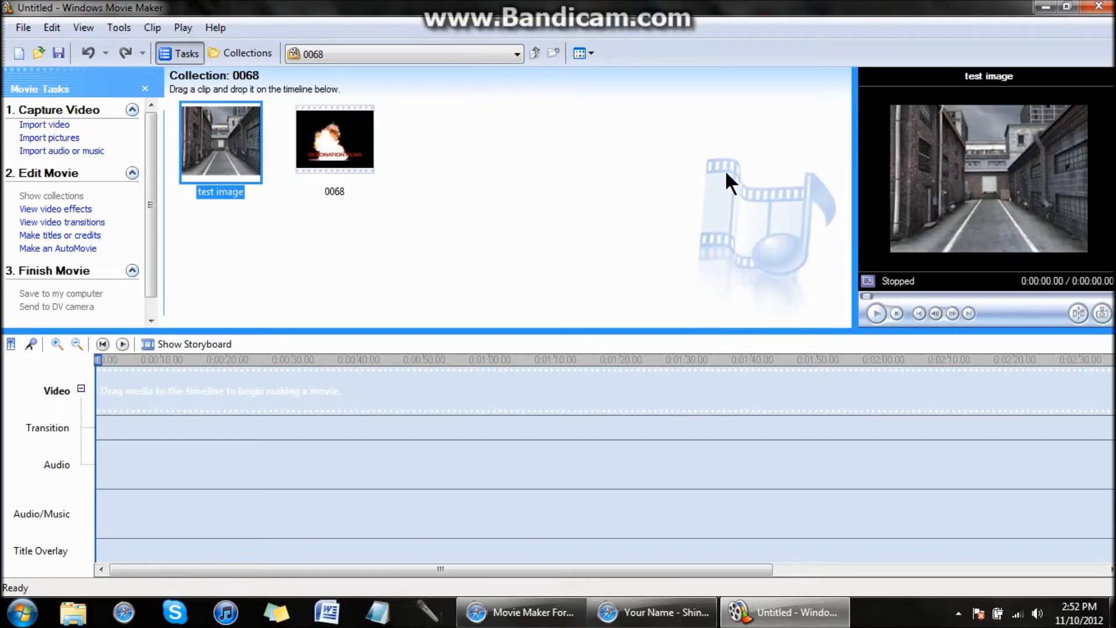
pyautogui.moveTo(961, 178)
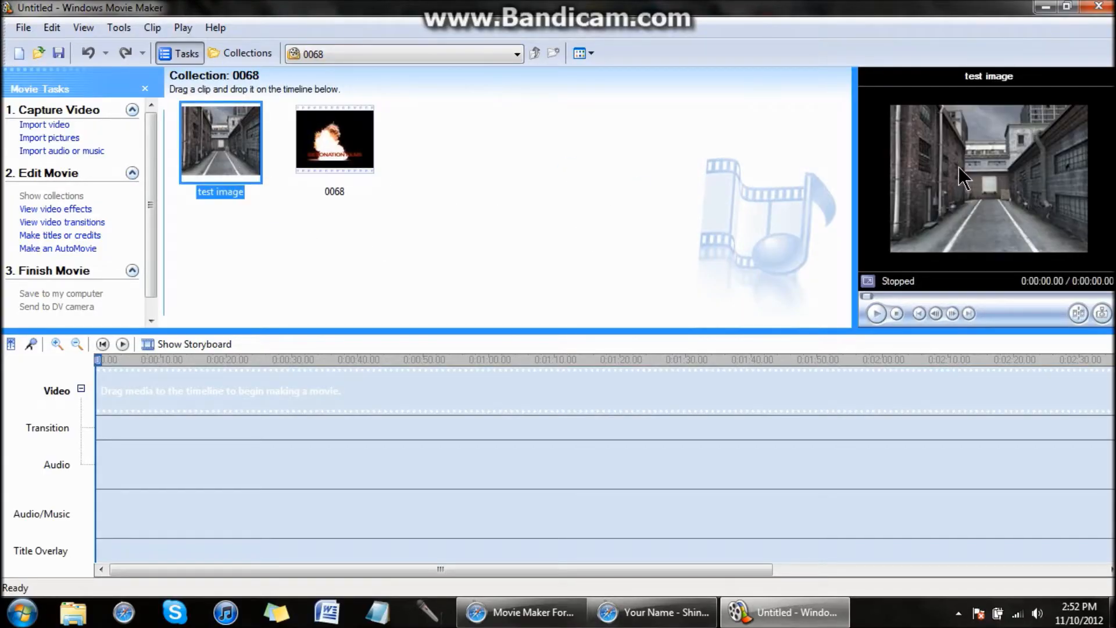
pyautogui.moveTo(221, 139)
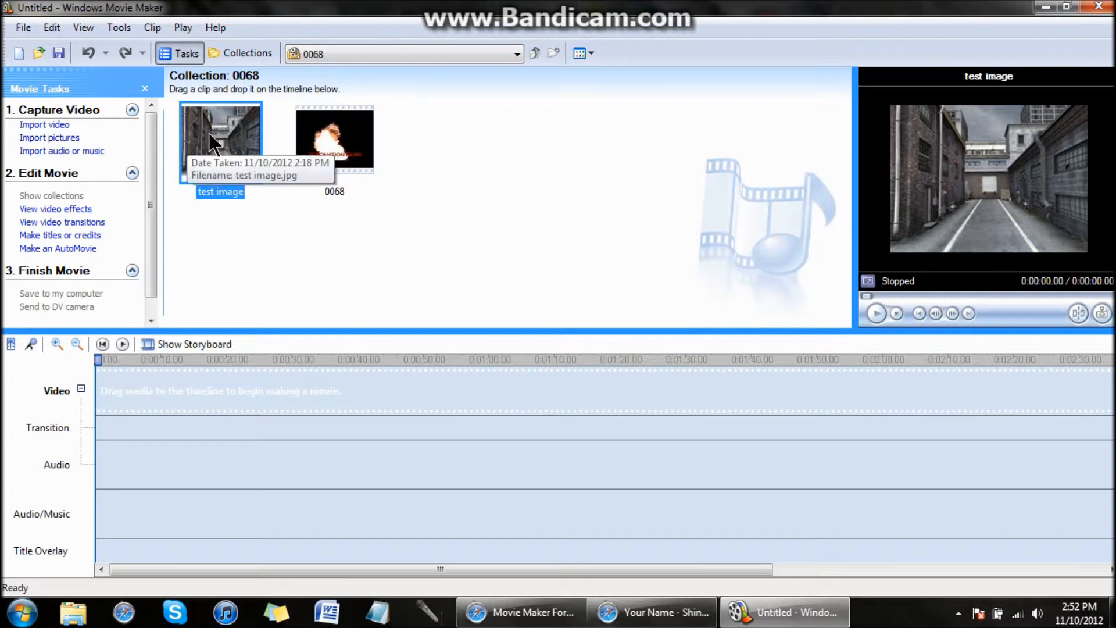
# Step: Place the alleyway 'test image' on the video track and preview the 0068 clip
pyautogui.moveTo(220, 139); pyautogui.dragTo(105, 390)
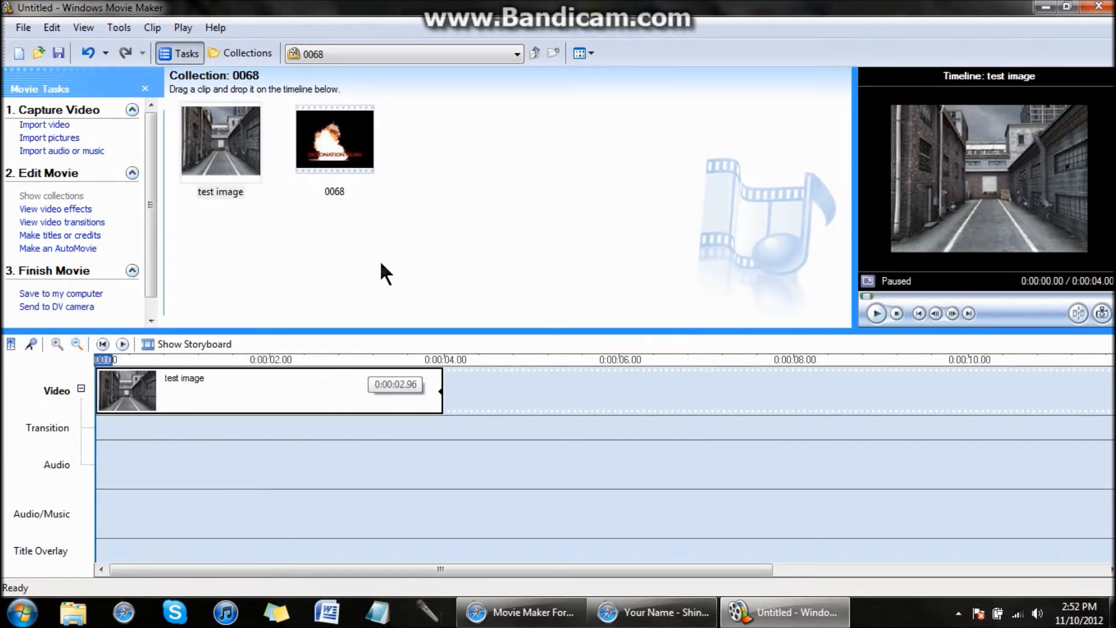
pyautogui.click(334, 139)
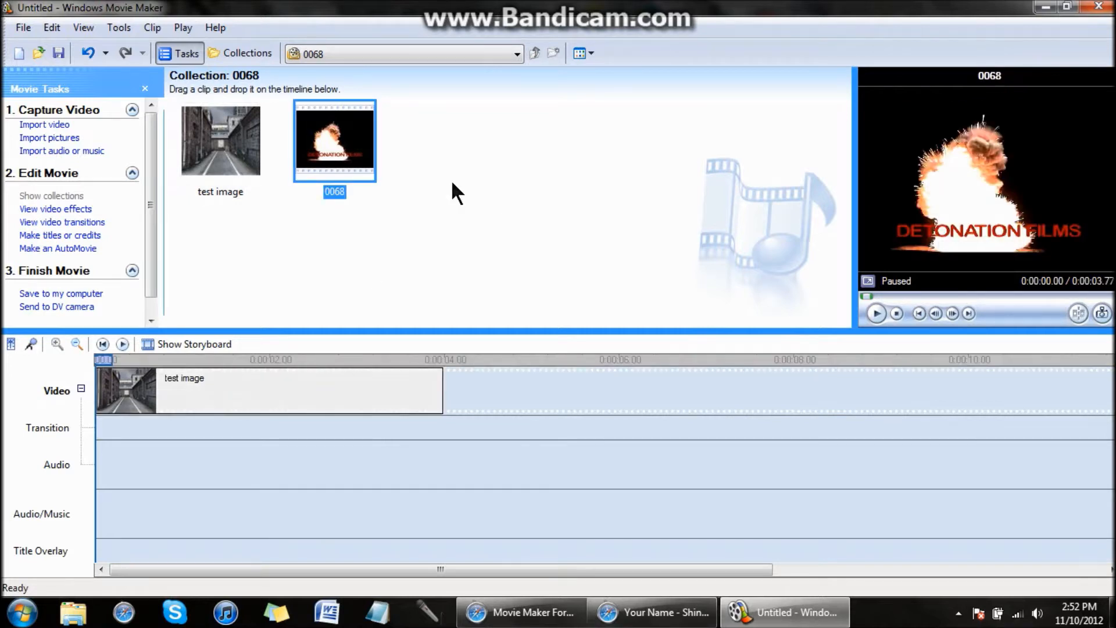
pyautogui.moveTo(510, 235)
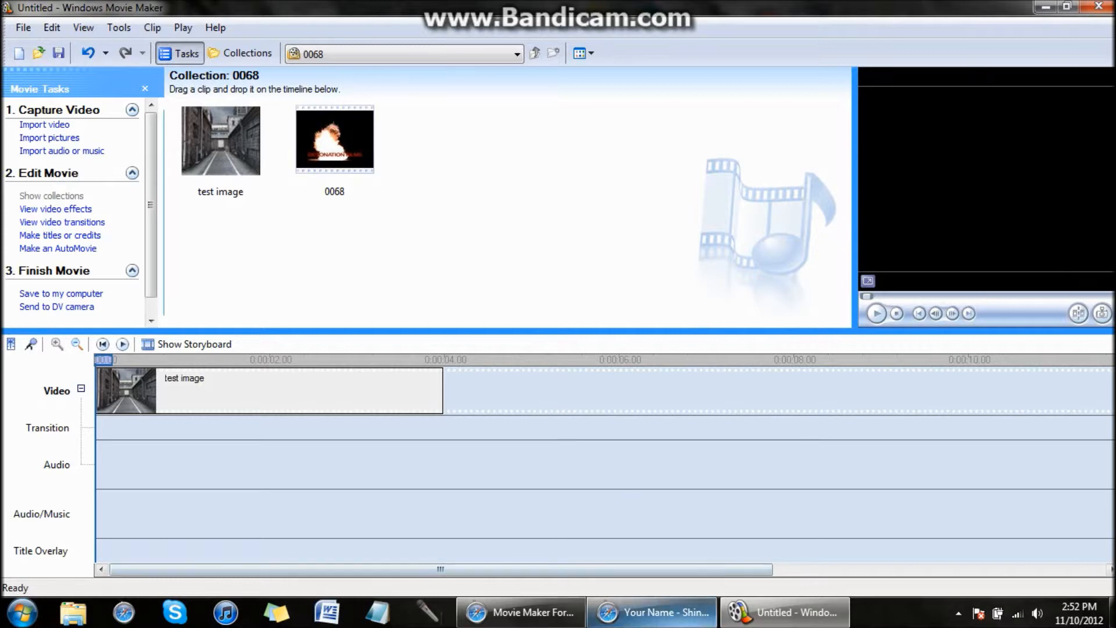
pyautogui.click(651, 612)
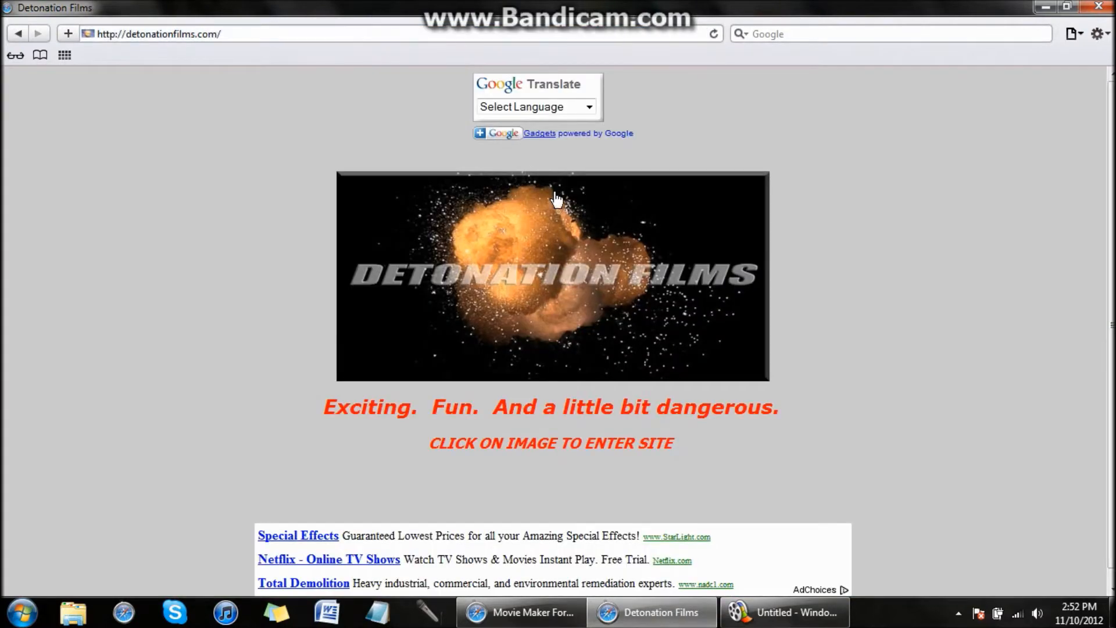
pyautogui.click(552, 275)
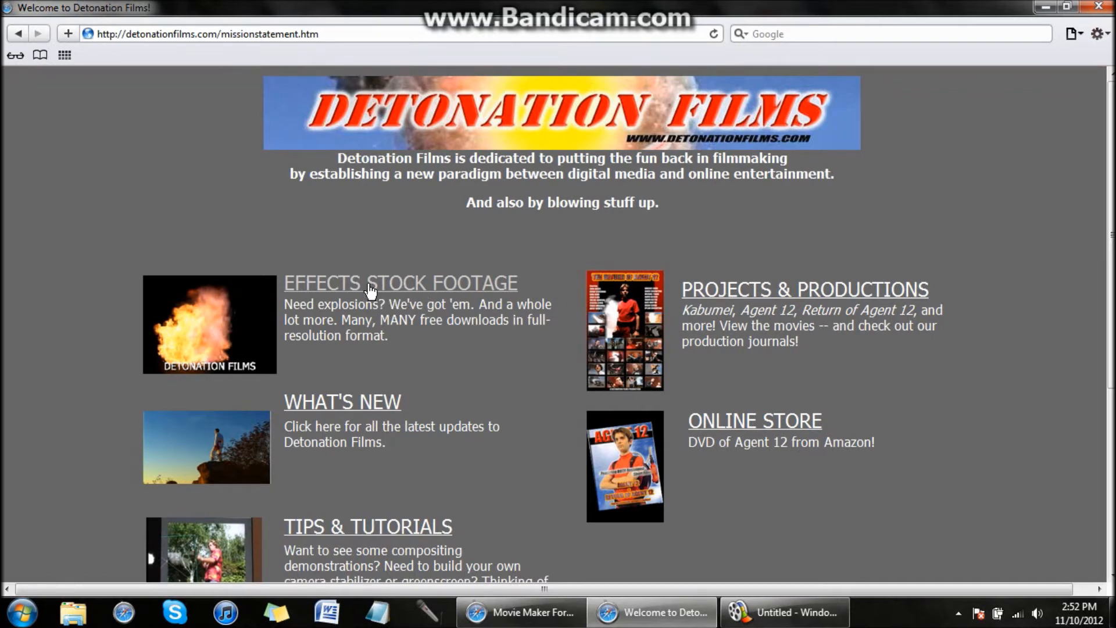
pyautogui.click(400, 282)
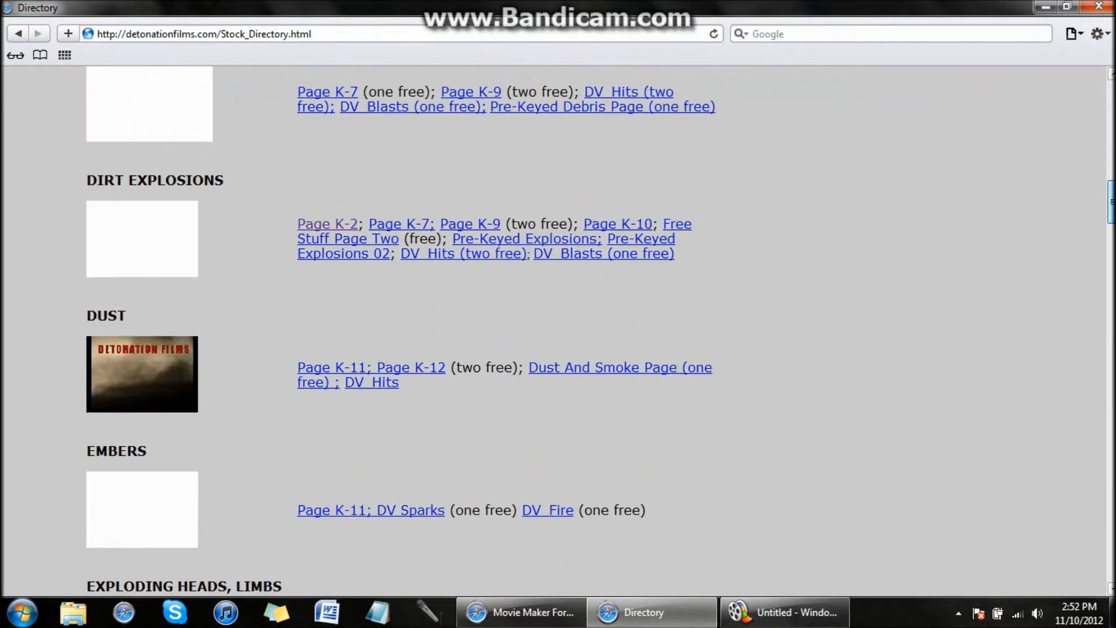
pyautogui.scroll(-3)
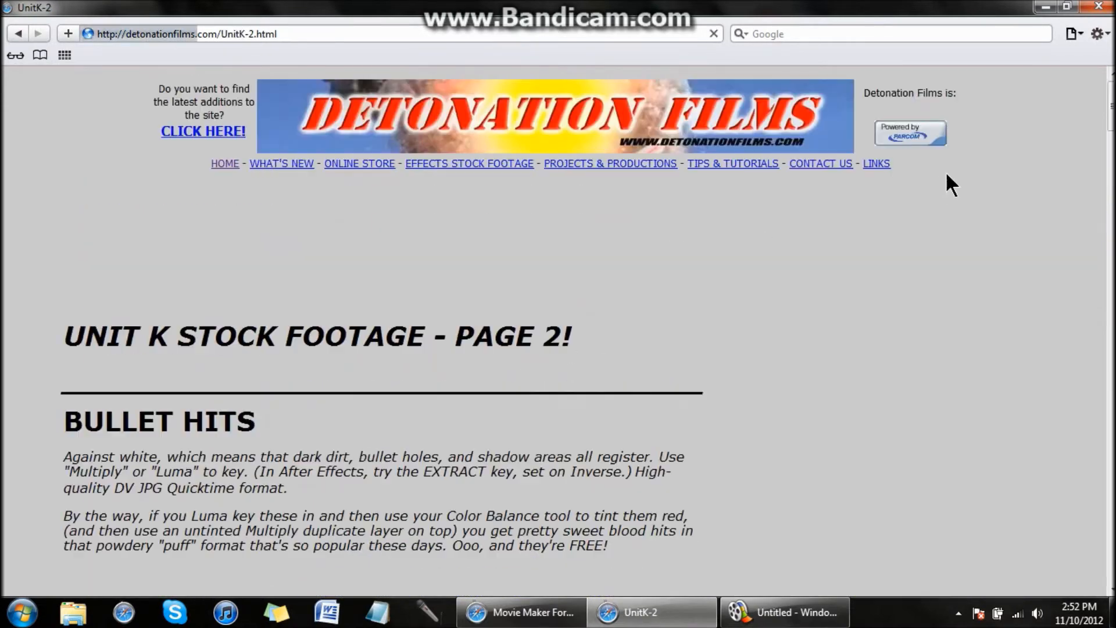
pyautogui.scroll(-3)
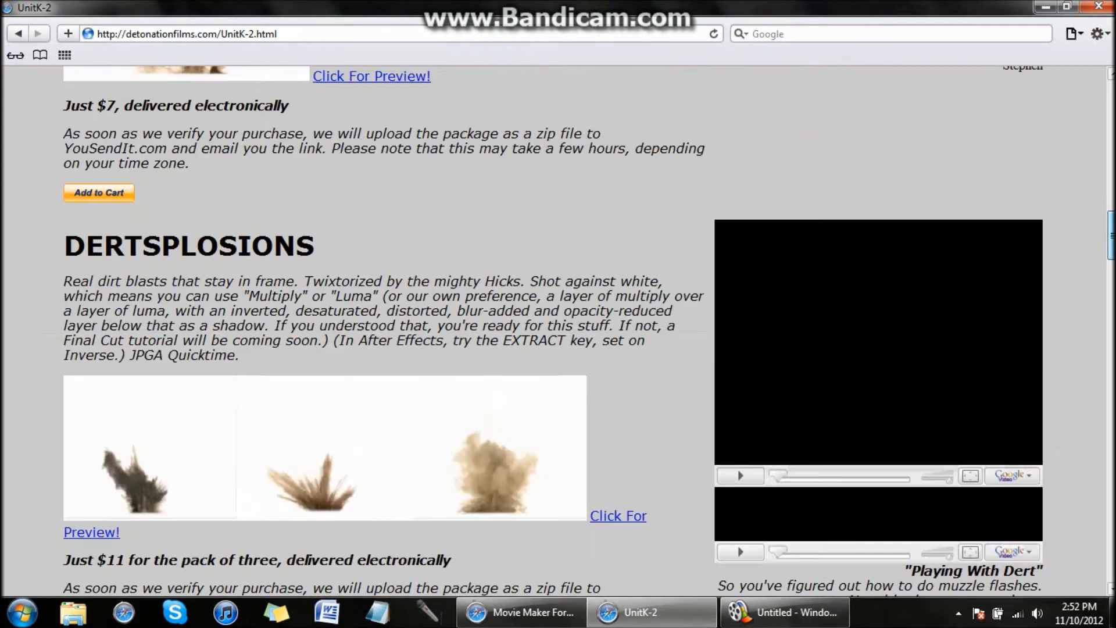
pyautogui.scroll(-3)
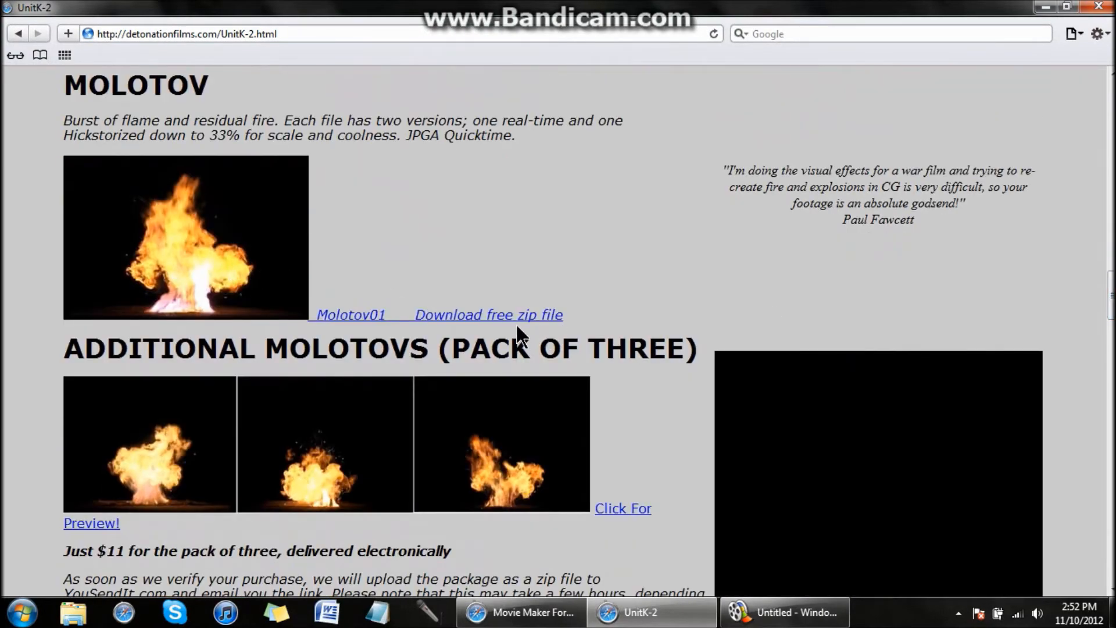
pyautogui.click(488, 314)
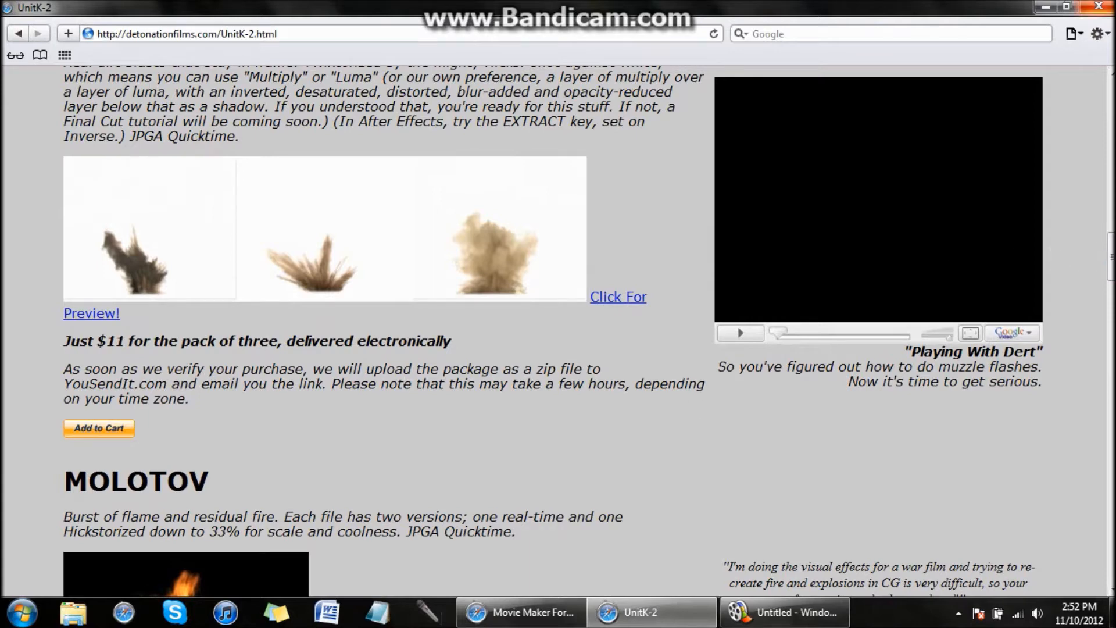
pyautogui.click(783, 613)
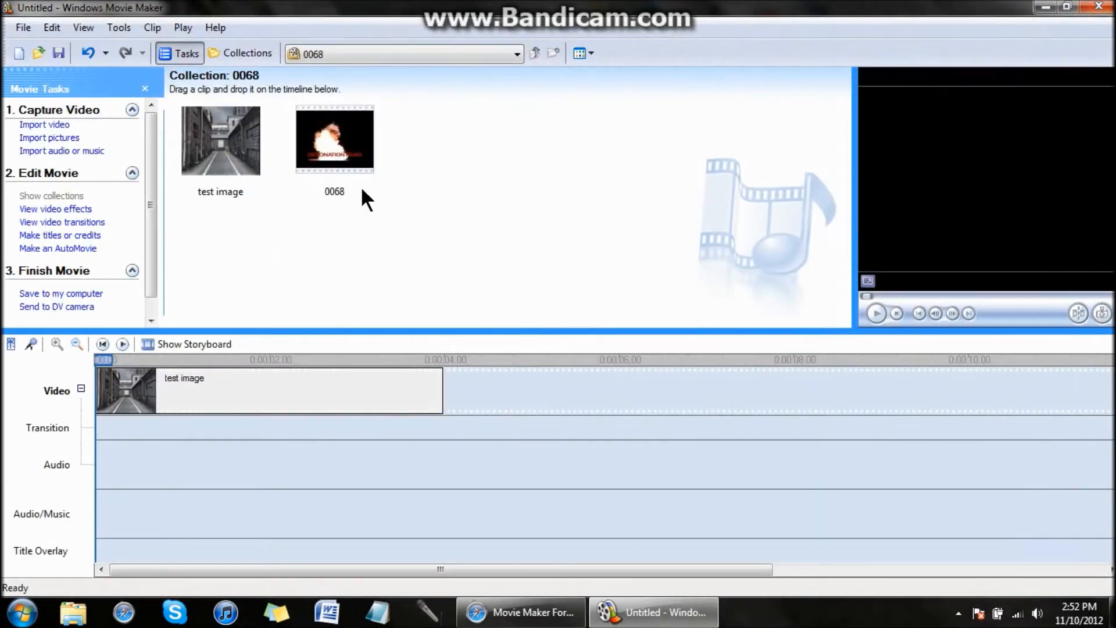
pyautogui.click(333, 139)
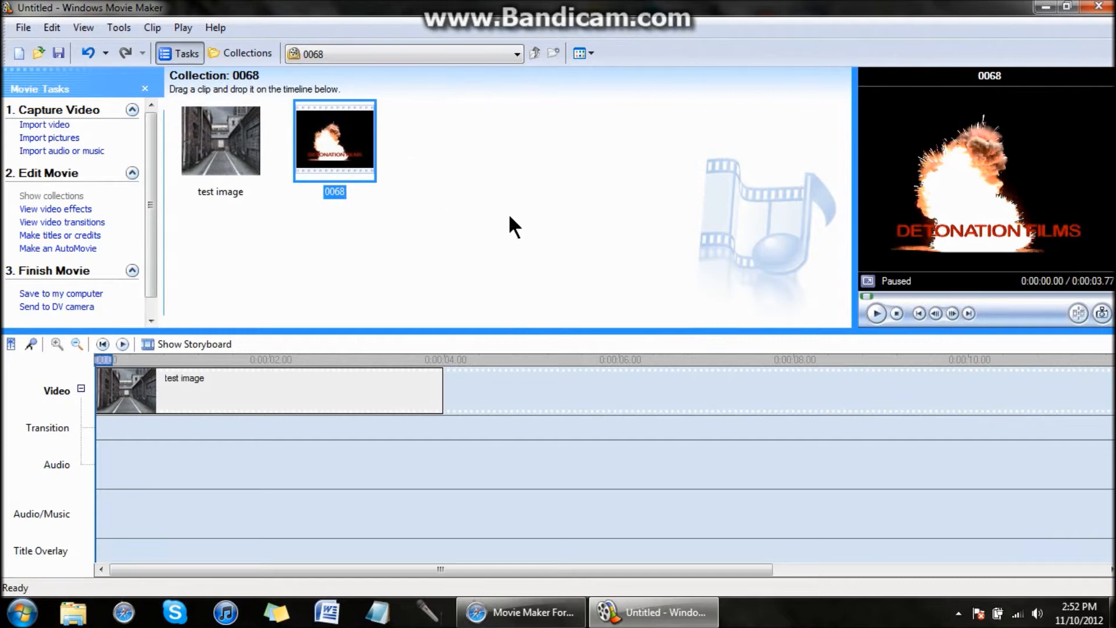
# Step: On the forum thread, find entry C6 'COMP A add B' and copy its XML code
pyautogui.click(520, 612)
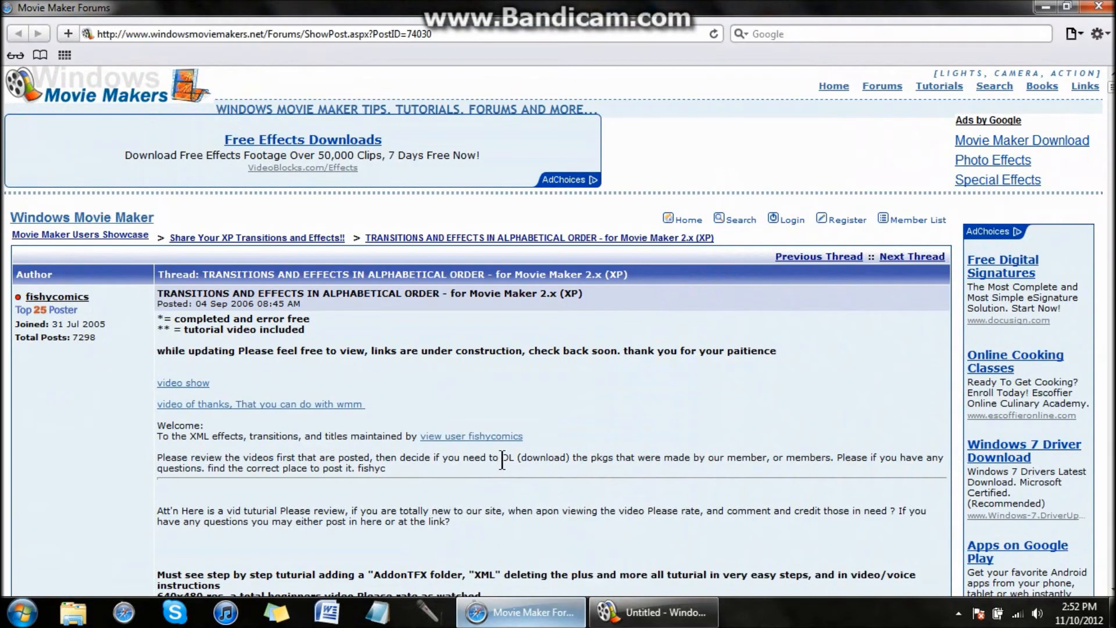
pyautogui.moveTo(694, 174)
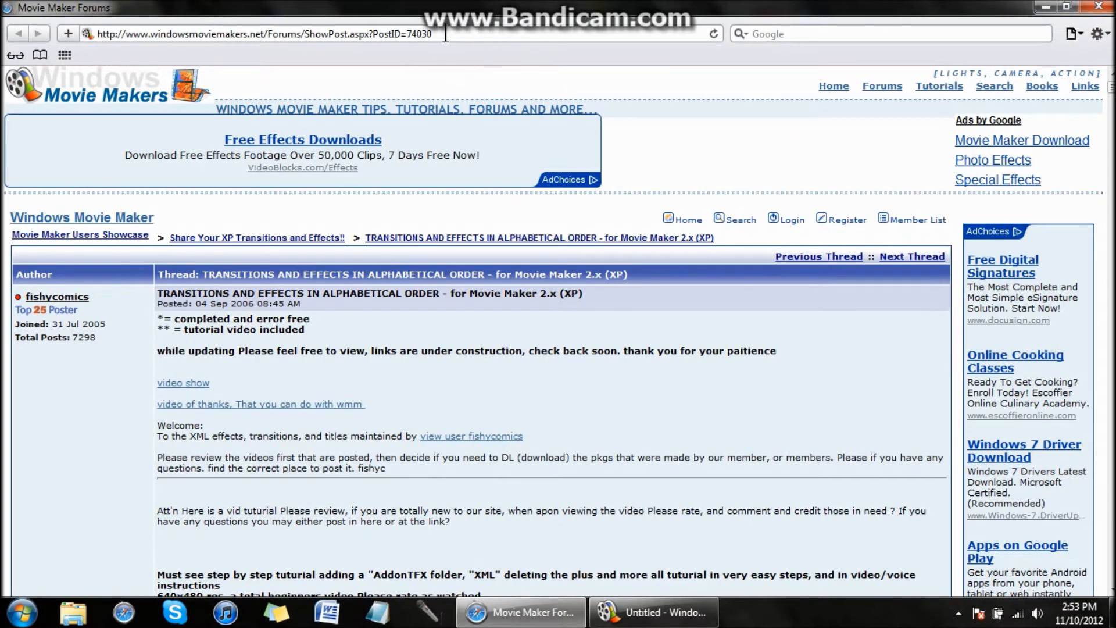
pyautogui.moveTo(277, 87)
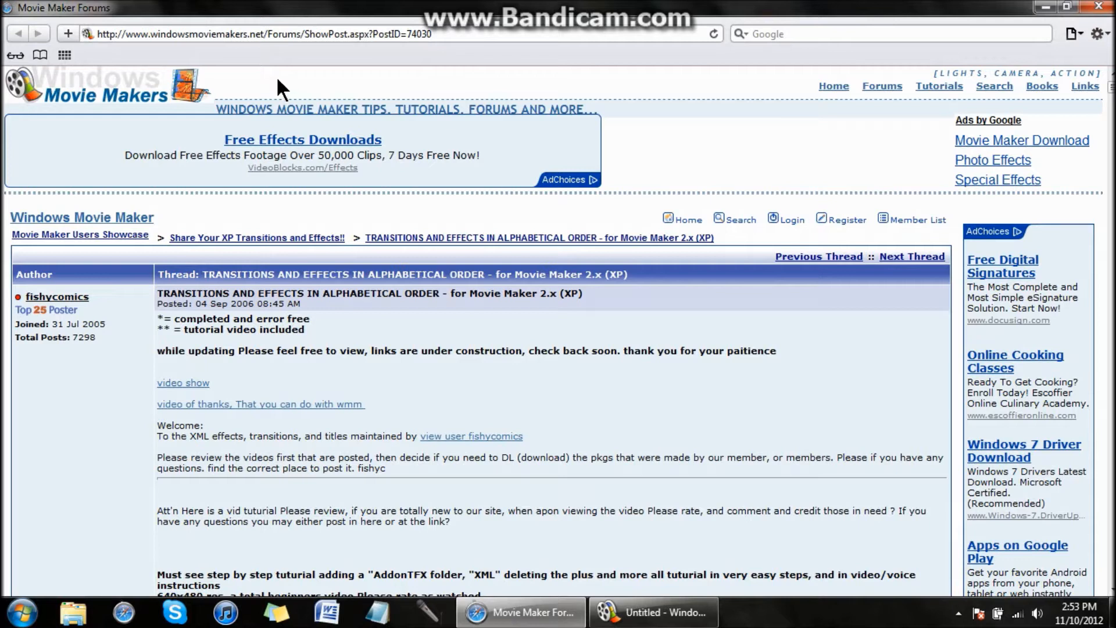
pyautogui.moveTo(292, 107)
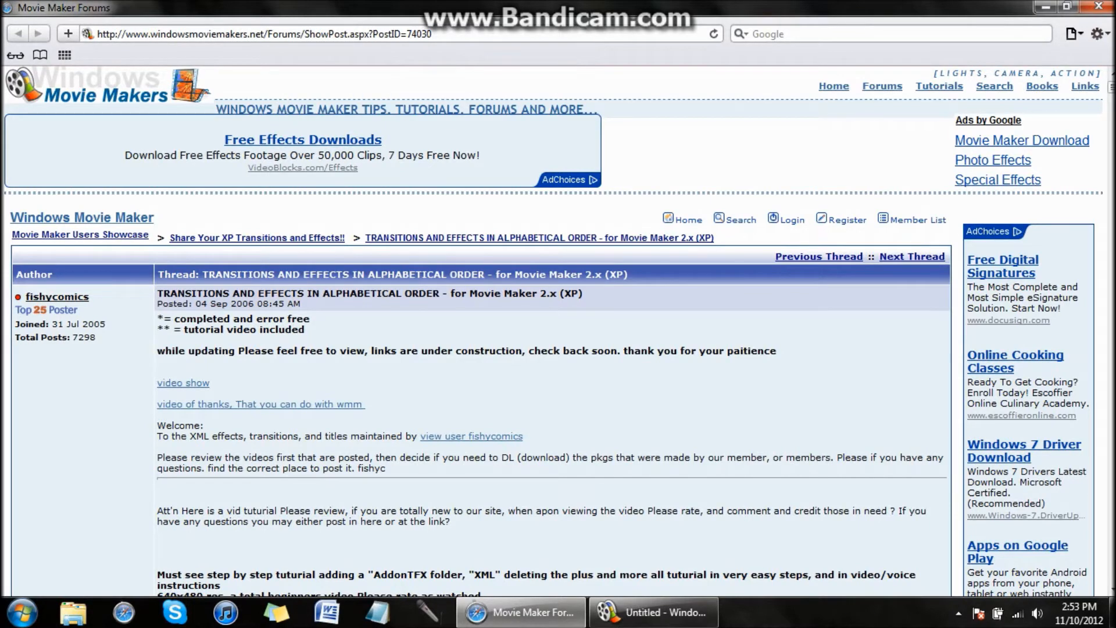
pyautogui.scroll(-3)
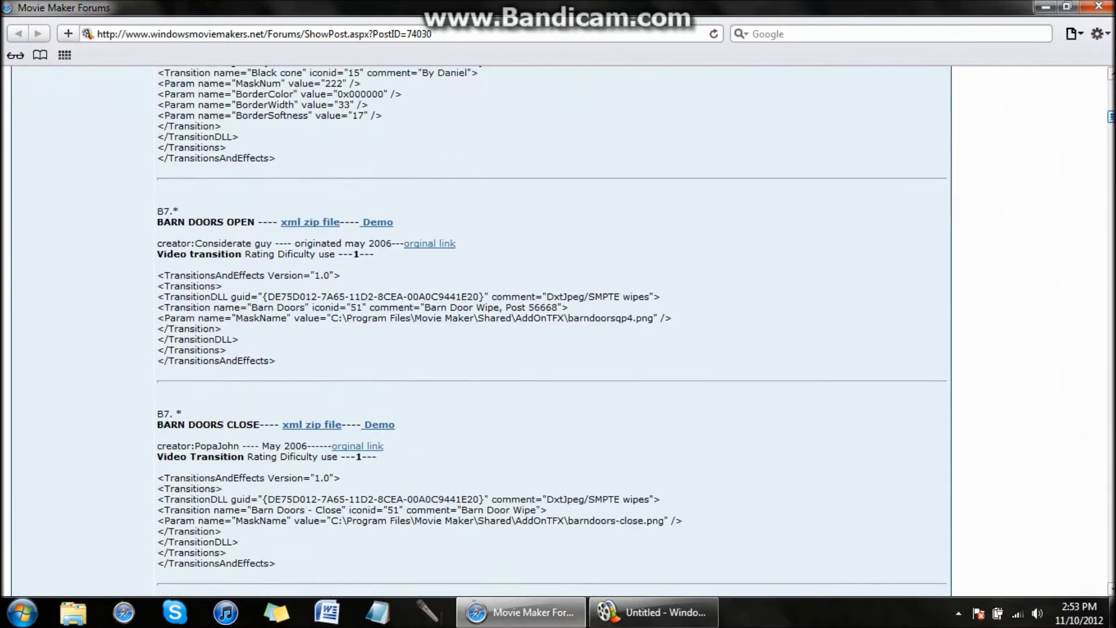
pyautogui.scroll(-3)
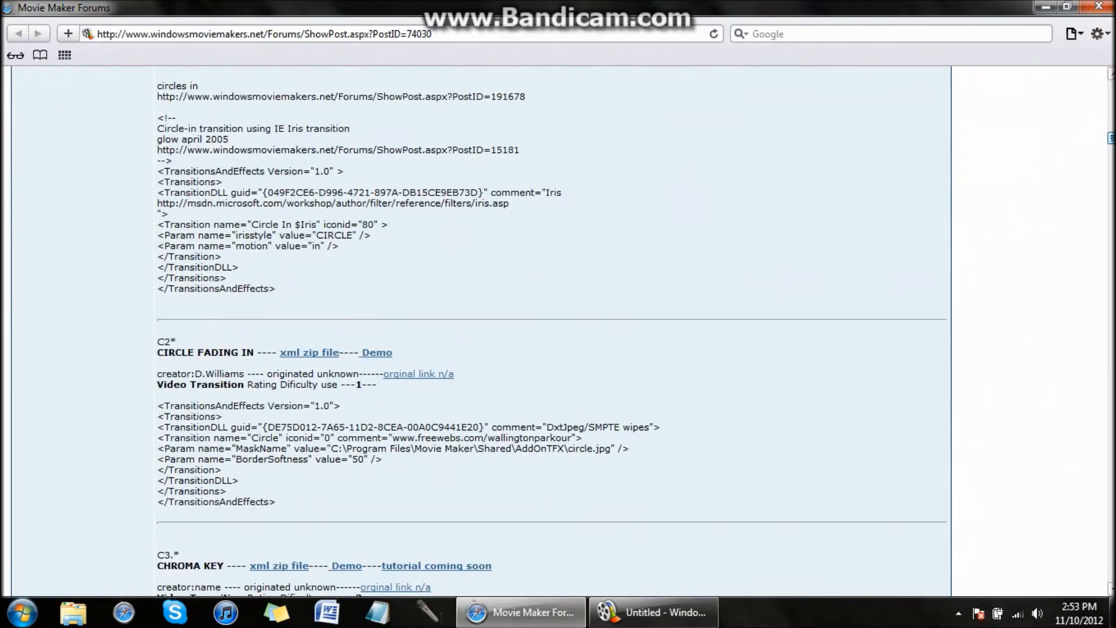
pyautogui.scroll(-3)
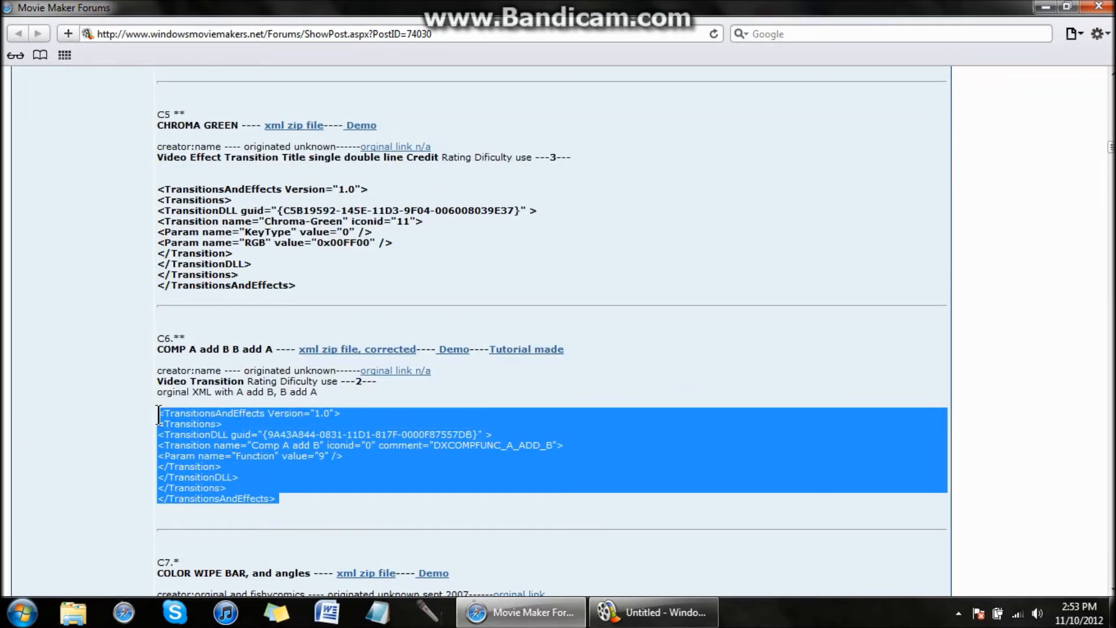
pyautogui.rightClick(285, 445)
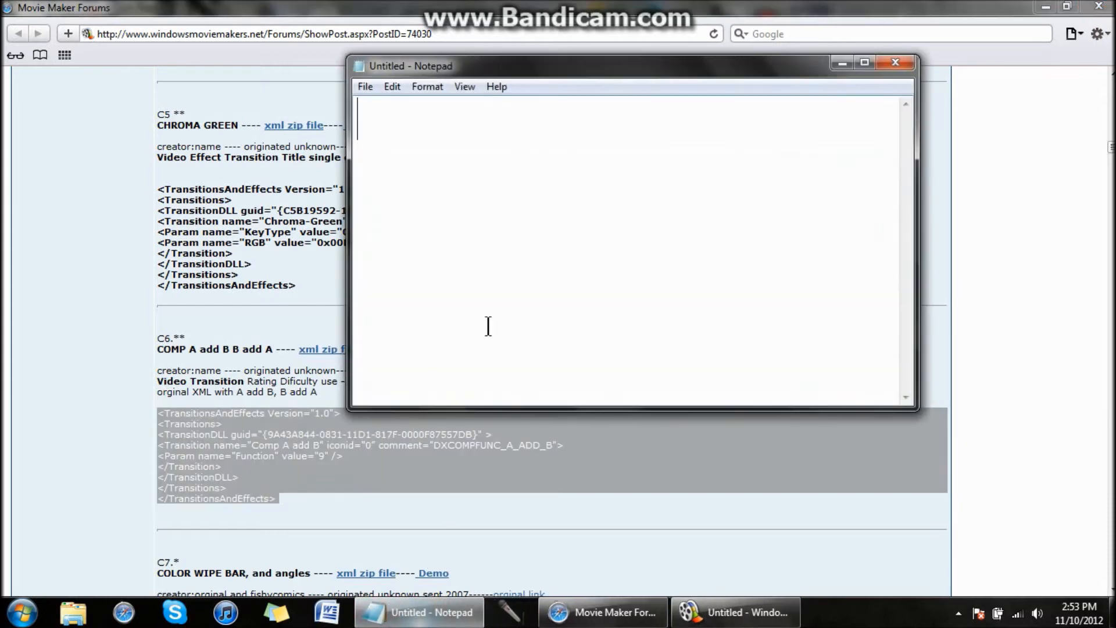
# Step: Paste the XML into the empty note and bring up the save dialog
pyautogui.click(365, 86)
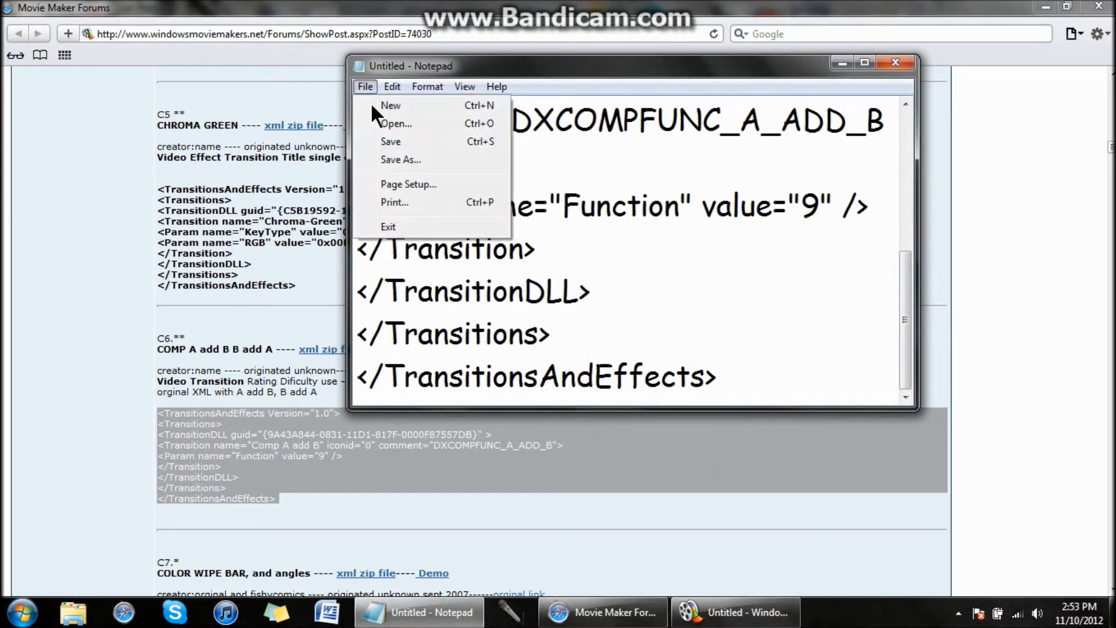
pyautogui.click(400, 159)
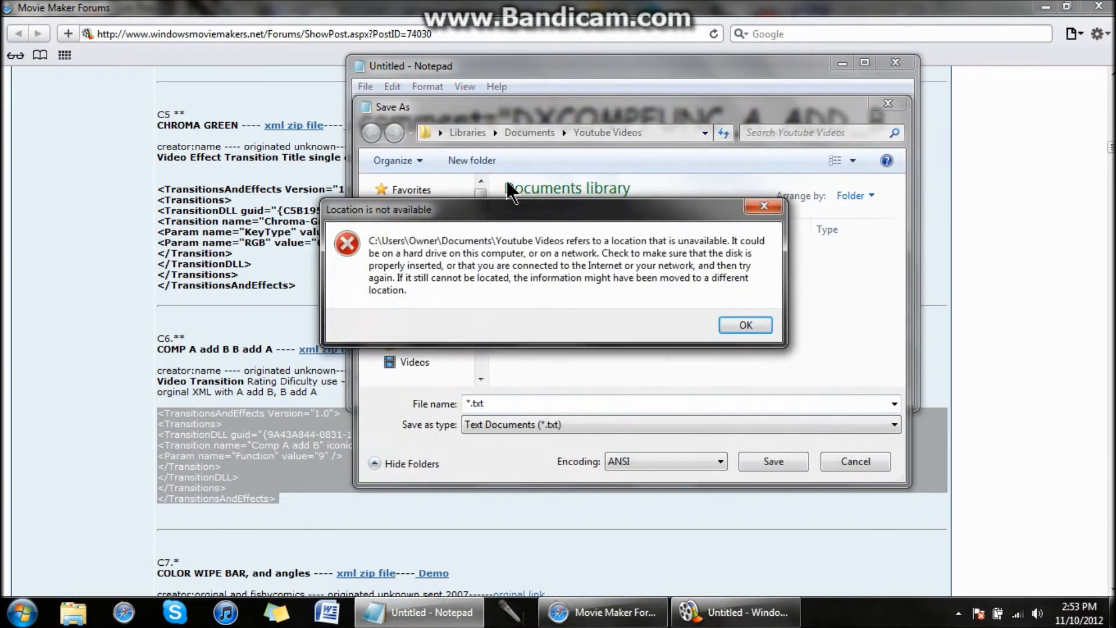
pyautogui.click(745, 324)
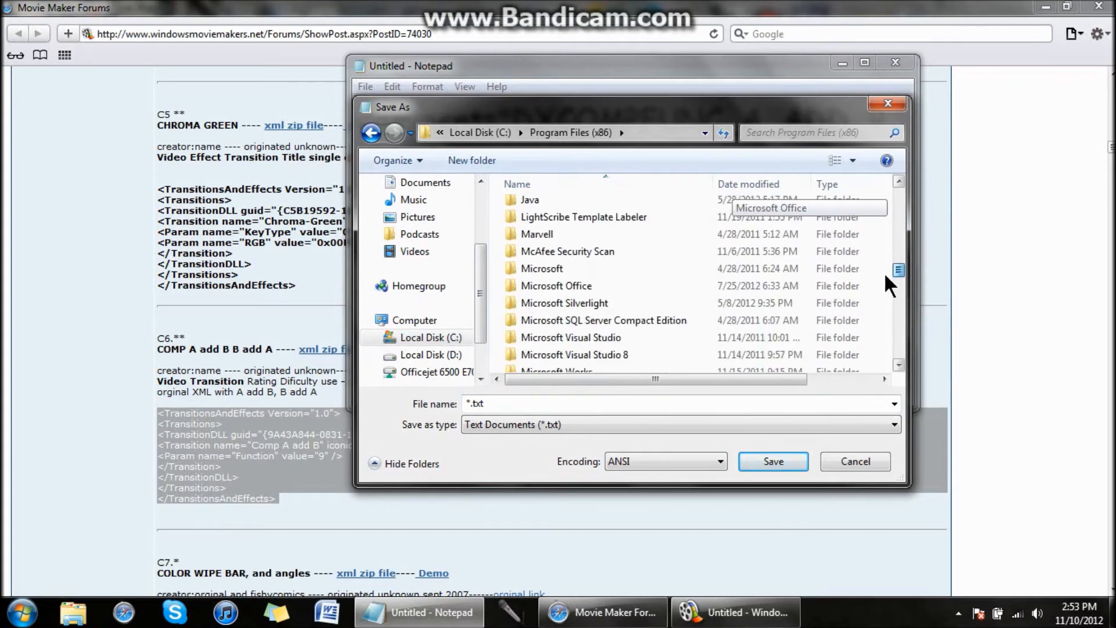
pyautogui.scroll(-3)
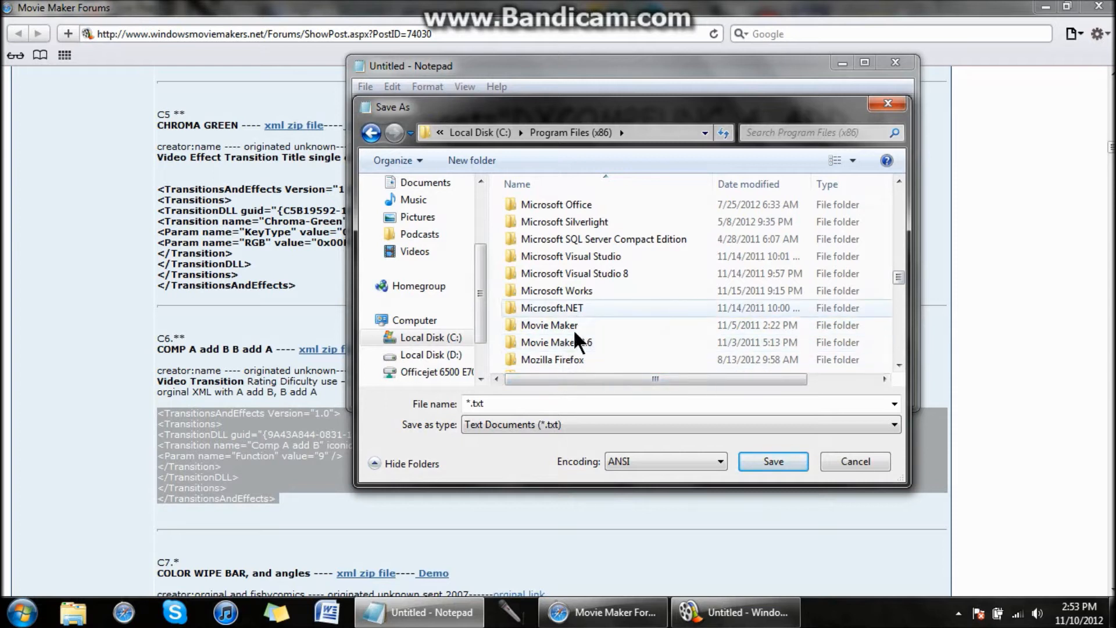
pyautogui.moveTo(558, 342)
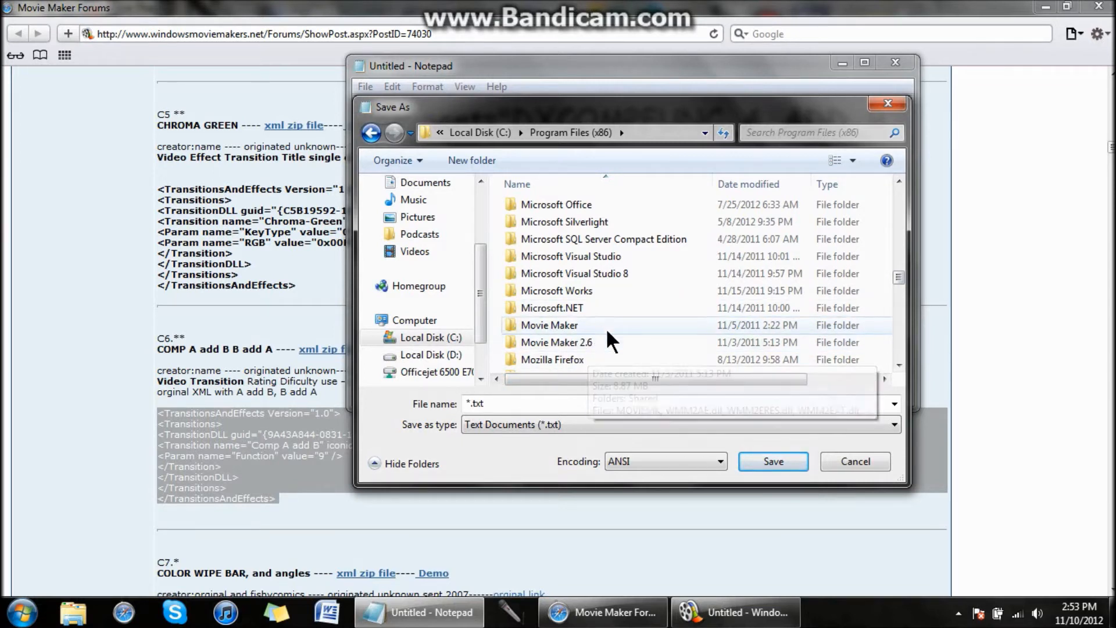
# Step: Browse to Movie Maker 2.6 > Shared > AddOnTFX in the save dialog, then close it
pyautogui.doubleClick(558, 342)
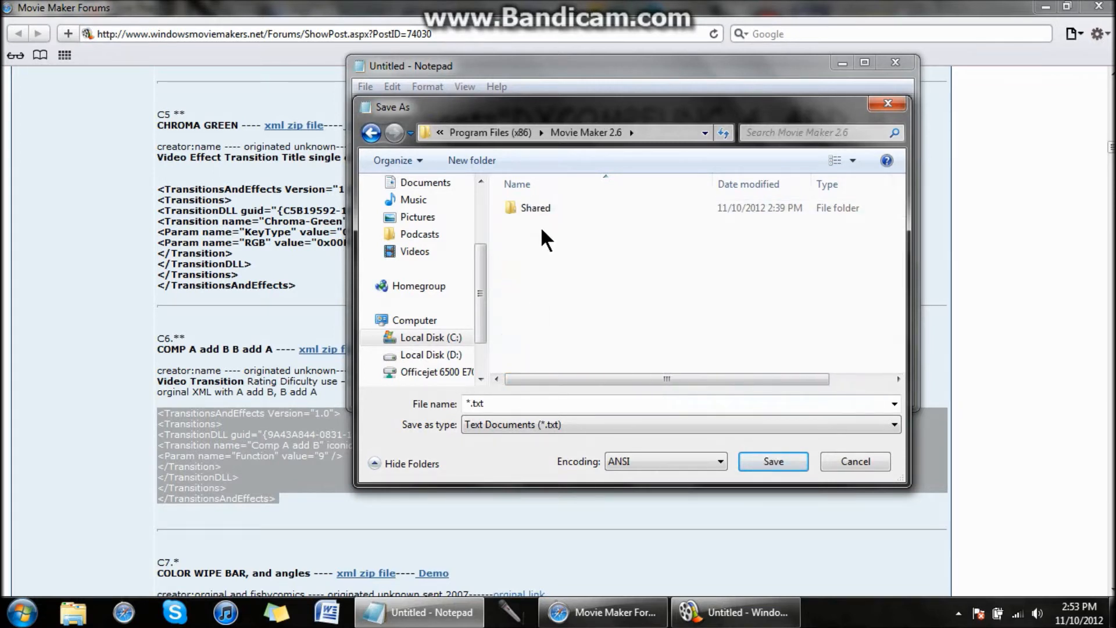
pyautogui.doubleClick(536, 207)
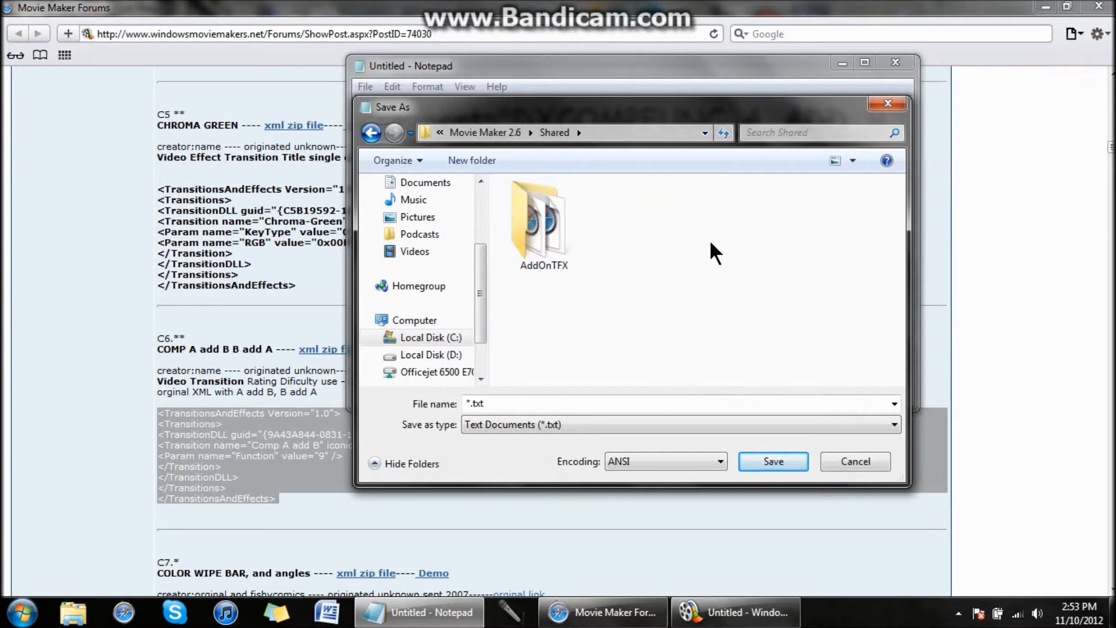
pyautogui.moveTo(502, 150)
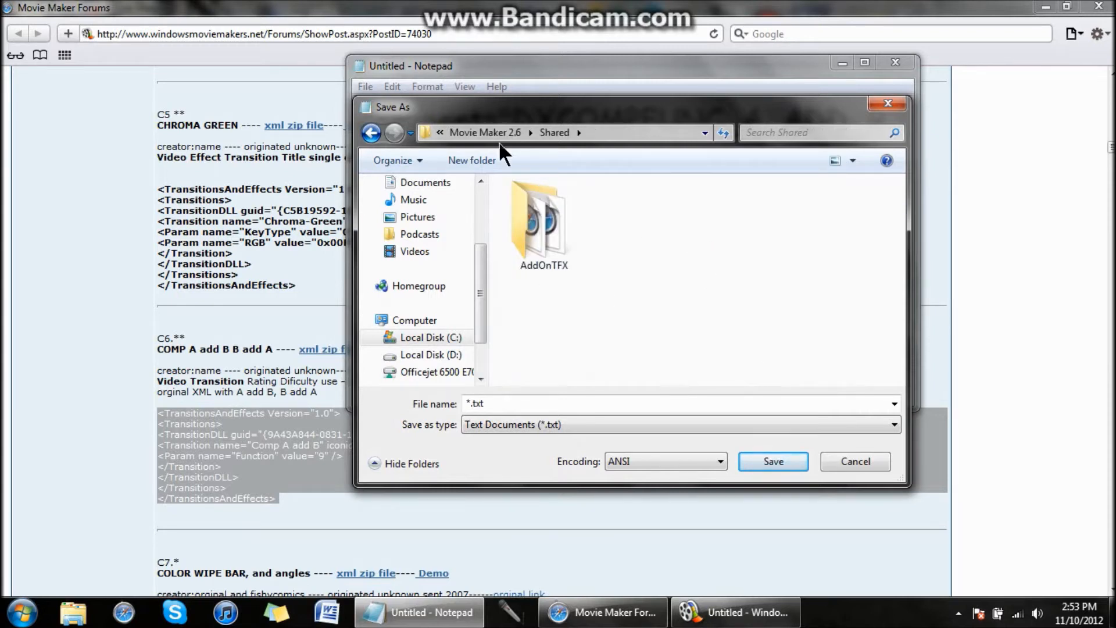
pyautogui.moveTo(543, 230)
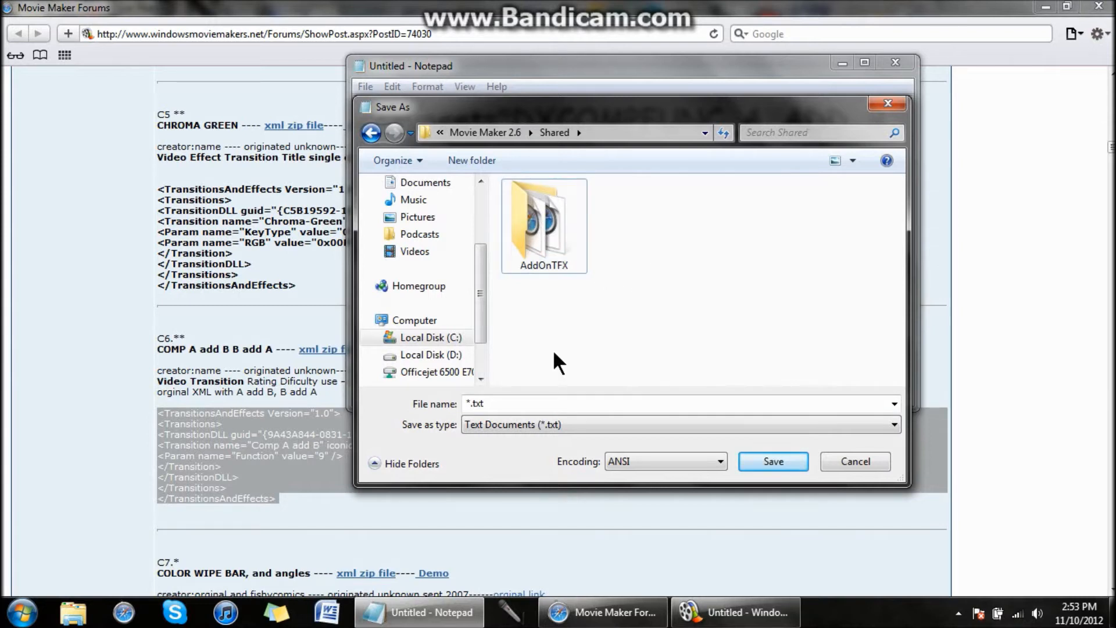
pyautogui.moveTo(746, 305)
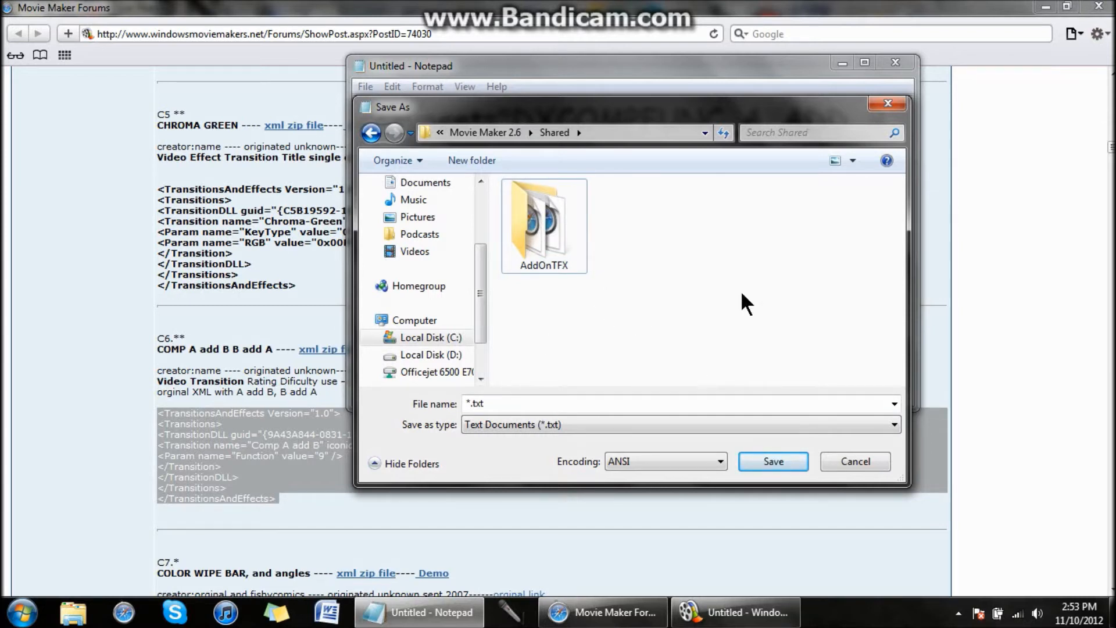
pyautogui.doubleClick(543, 221)
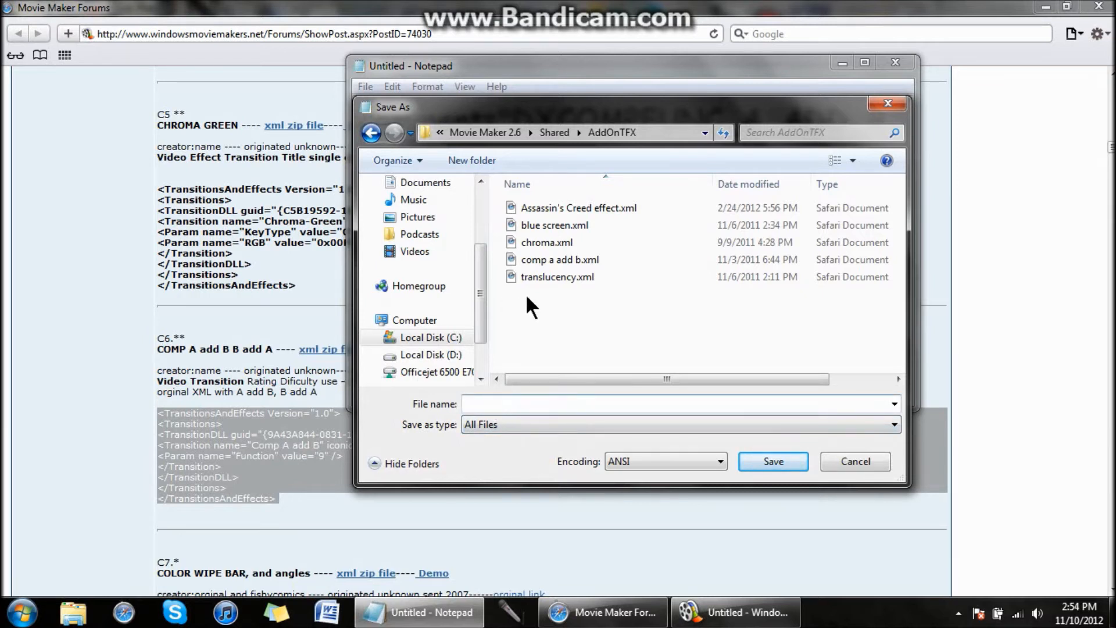
pyautogui.click(559, 259)
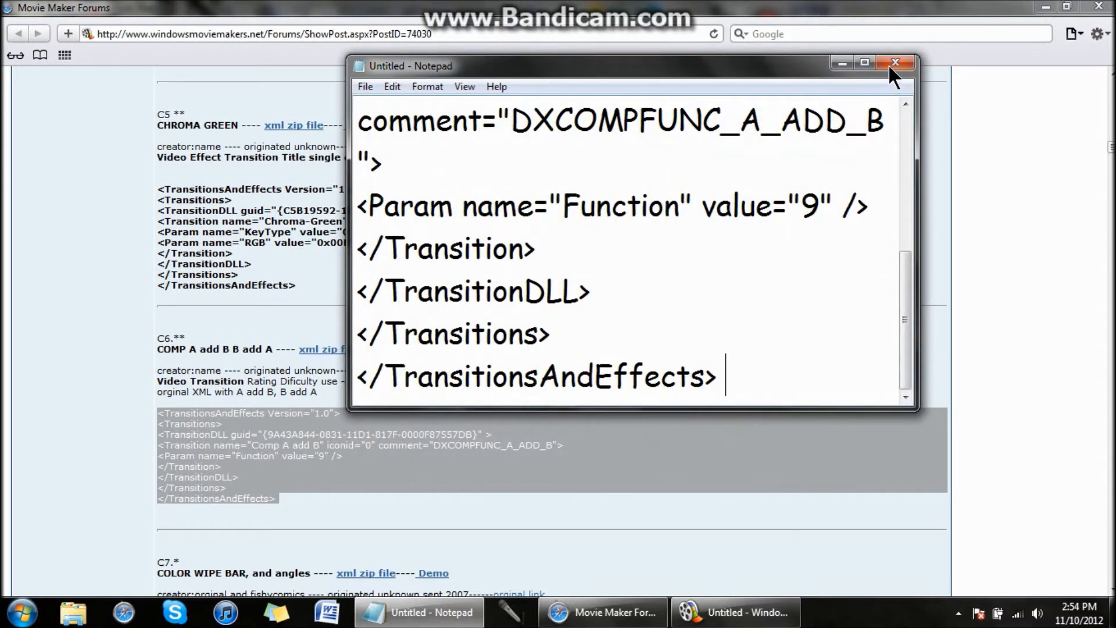
# Step: Close Notepad, add the 0068 explosion clip after the test image, and step the preview one frame
pyautogui.click(896, 63)
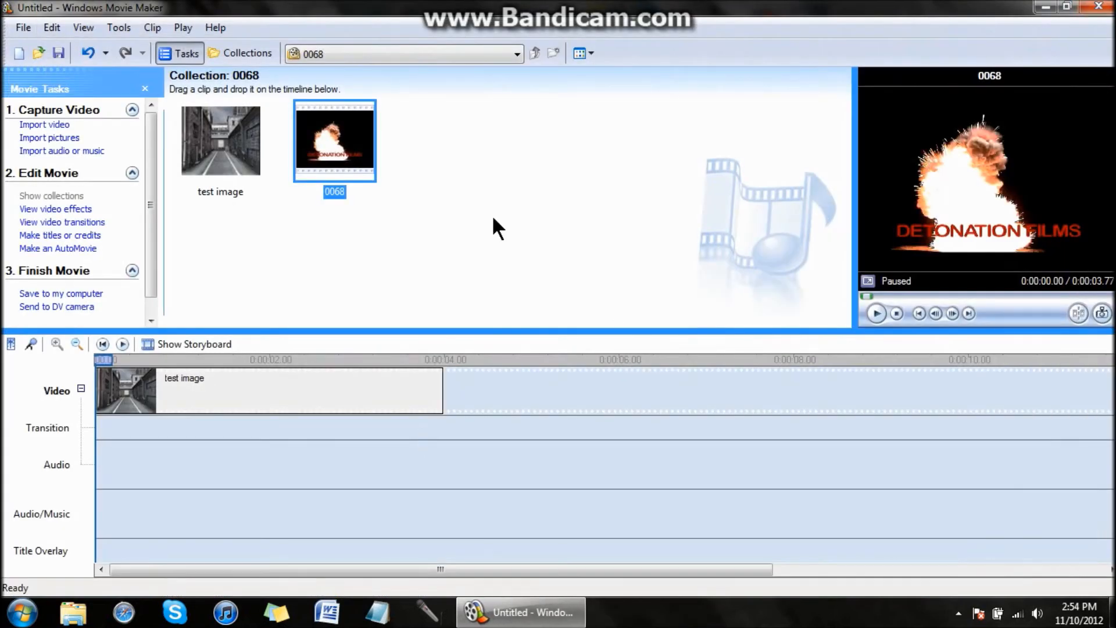
pyautogui.moveTo(431, 167)
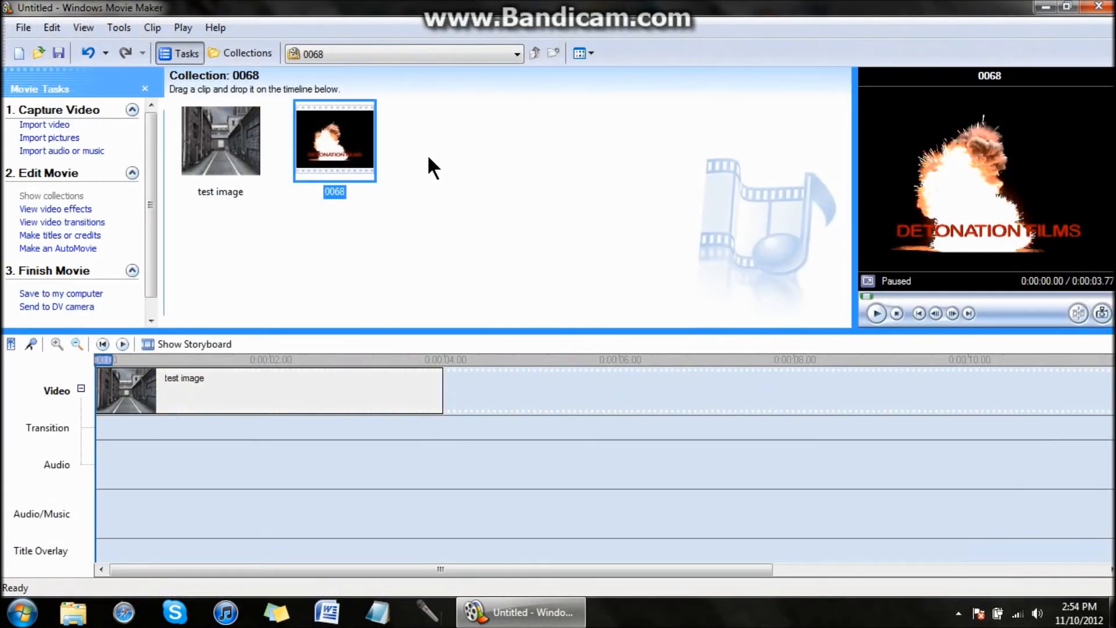
pyautogui.moveTo(577, 225)
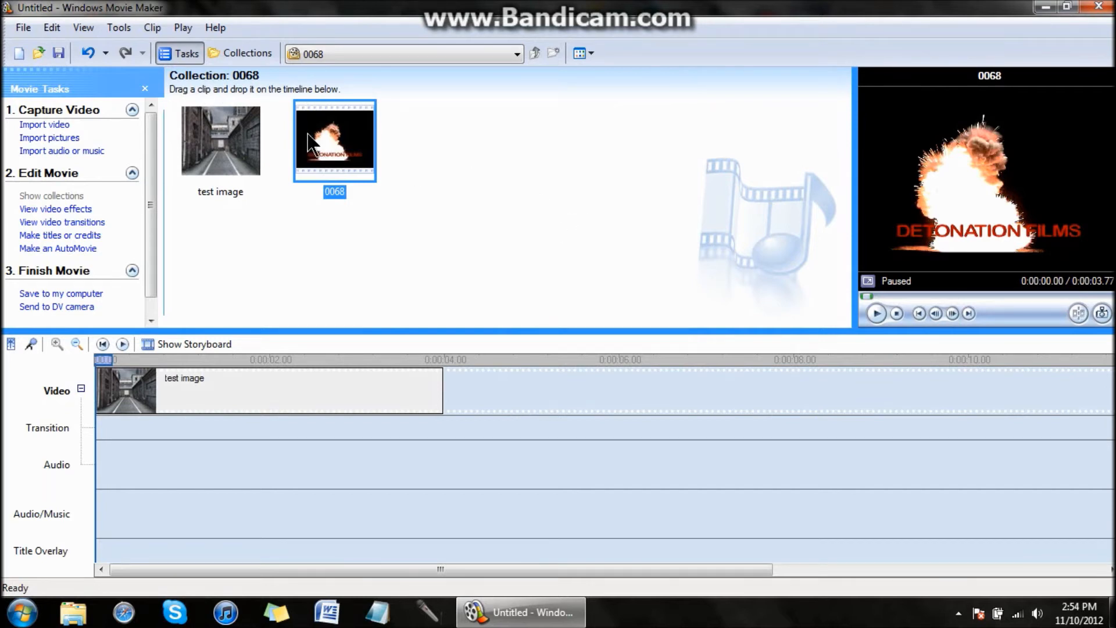
pyautogui.moveTo(335, 140); pyautogui.dragTo(606, 390)
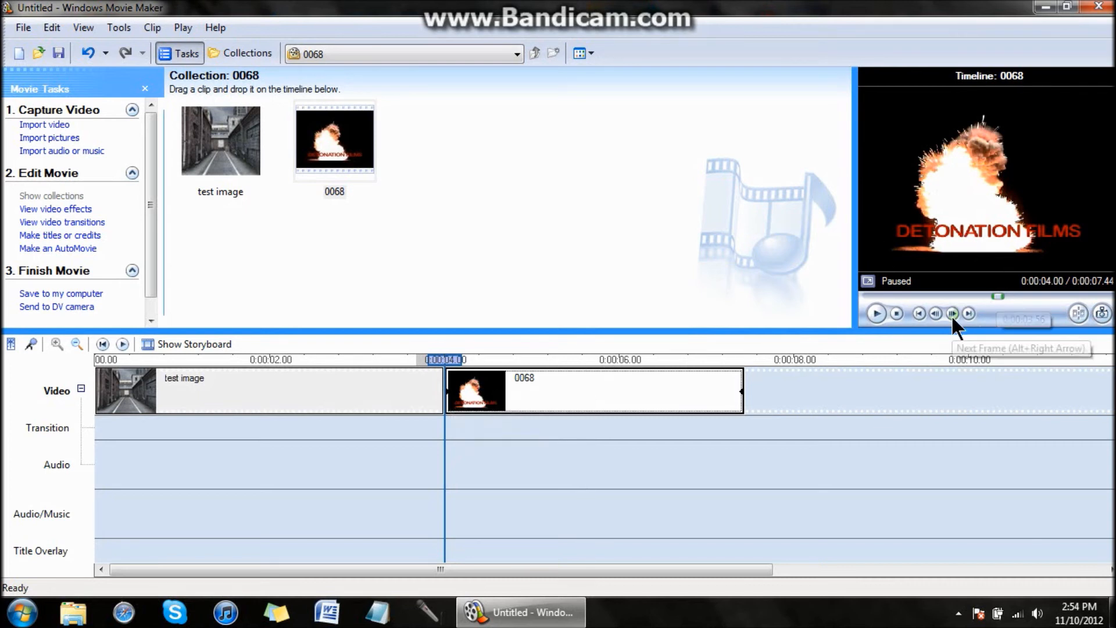
pyautogui.click(952, 313)
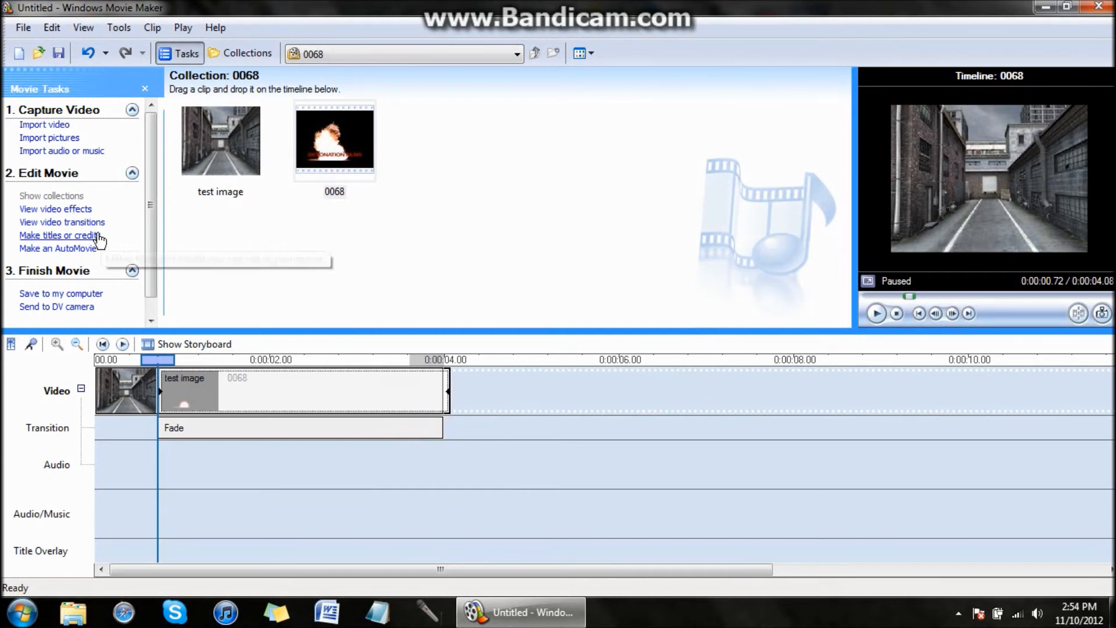
# Step: Replace the Fade with Comp A add B from the Video Transitions list and play it back
pyautogui.click(62, 222)
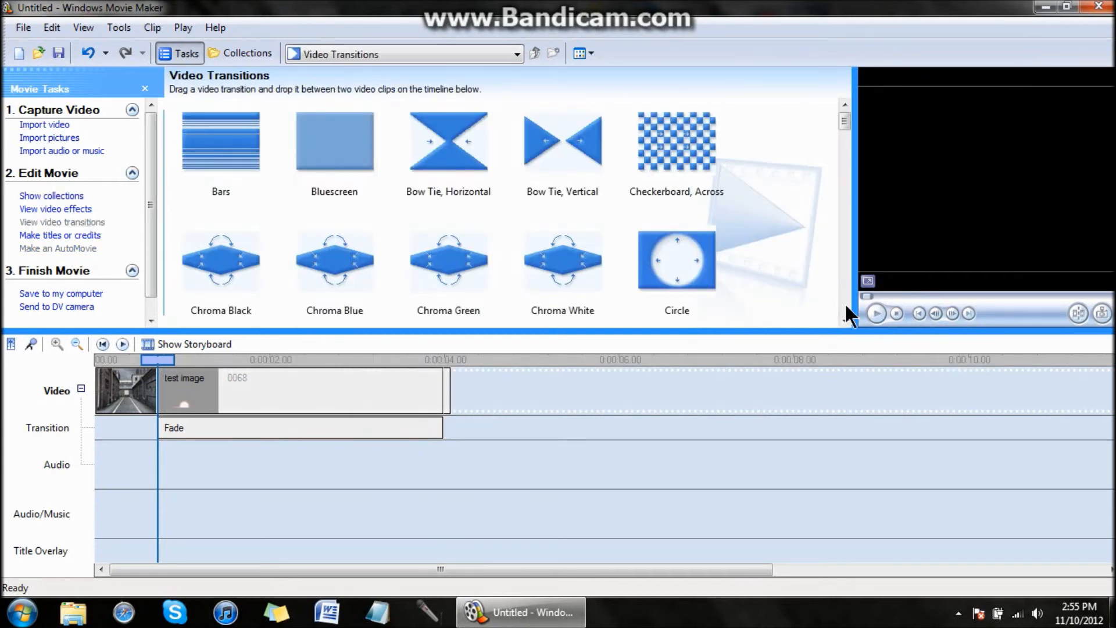
pyautogui.scroll(-3)
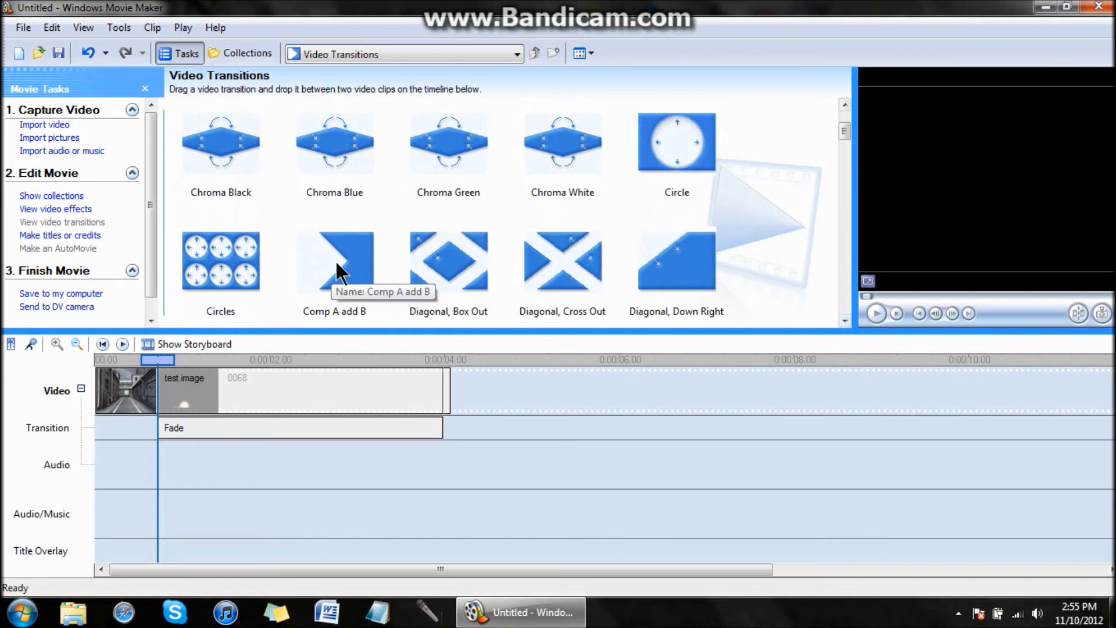
pyautogui.click(334, 261)
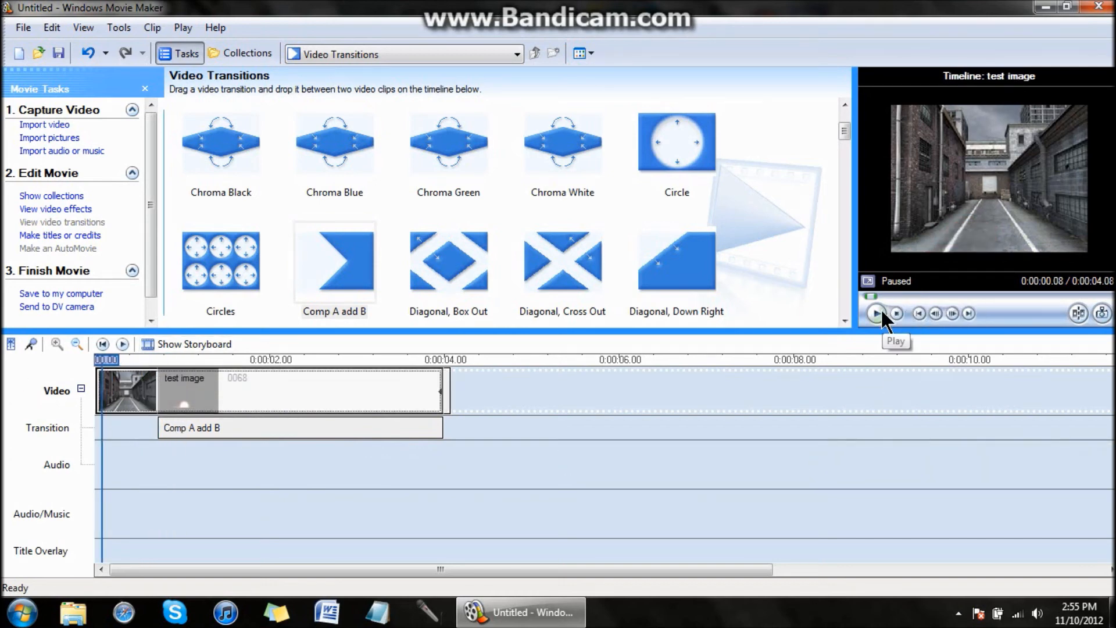
pyautogui.click(876, 314)
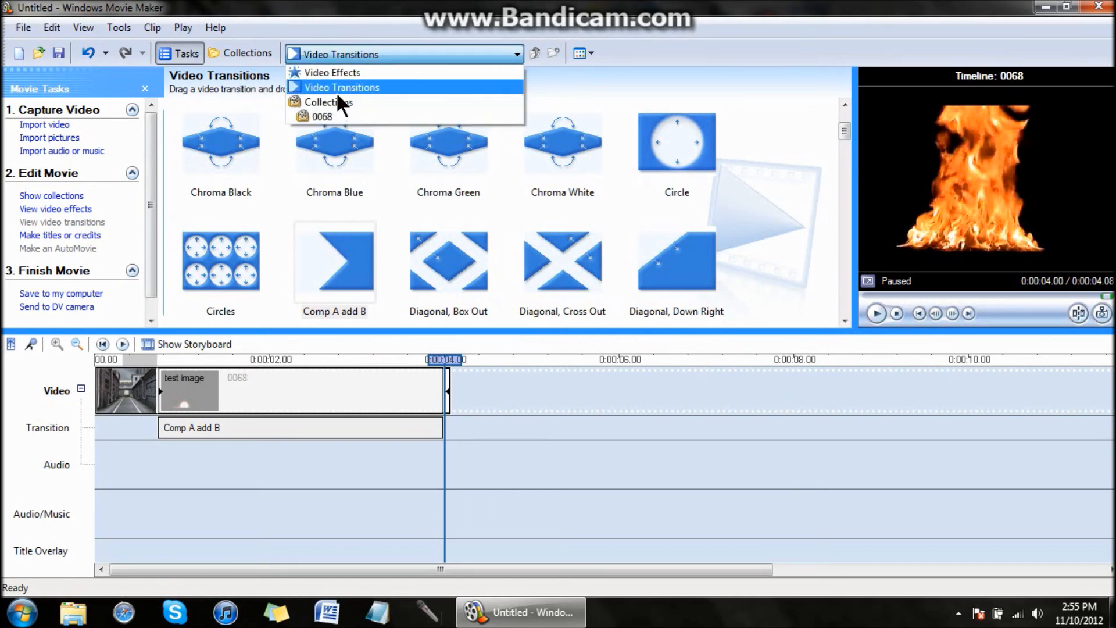
# Step: Put the Blast sound at the start of the Audio/Music track and play the preview
pyautogui.click(327, 102)
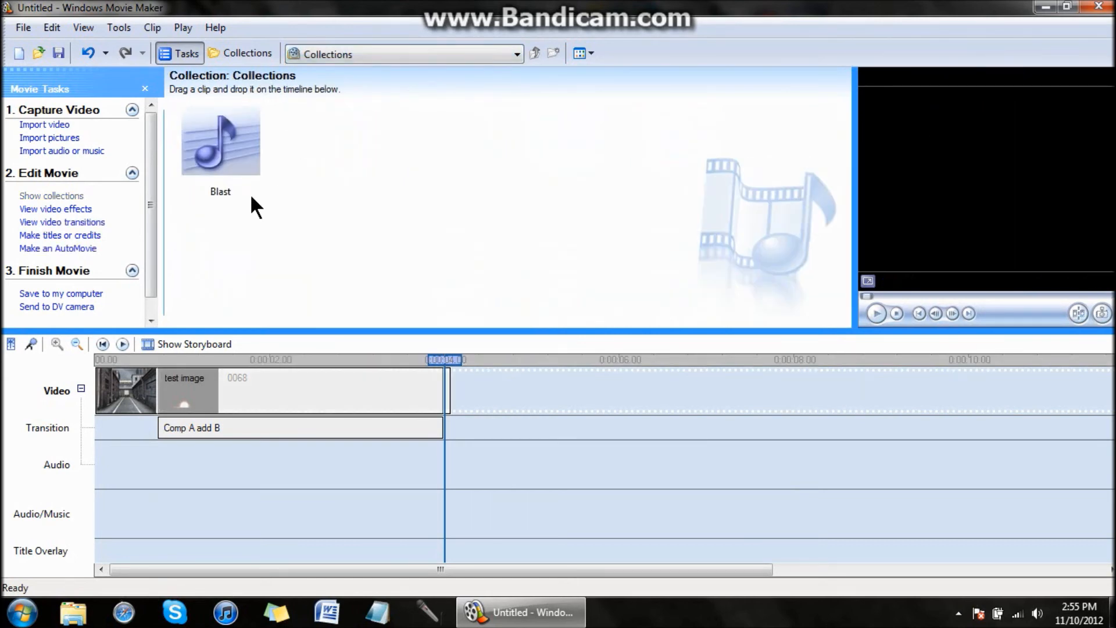
pyautogui.moveTo(219, 141); pyautogui.dragTo(213, 513)
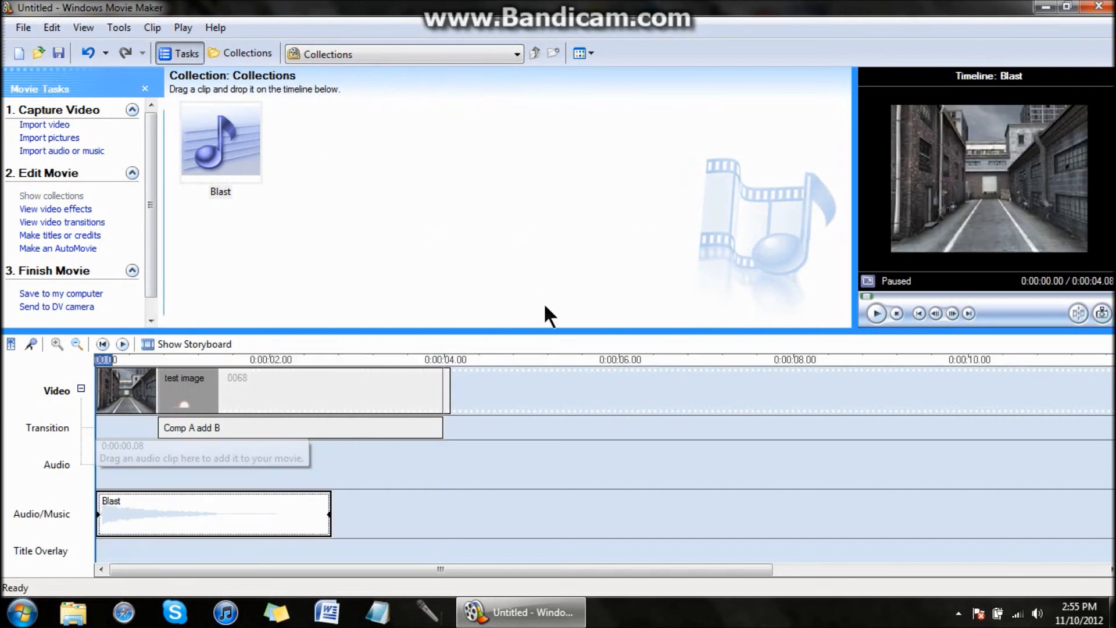
pyautogui.click(876, 313)
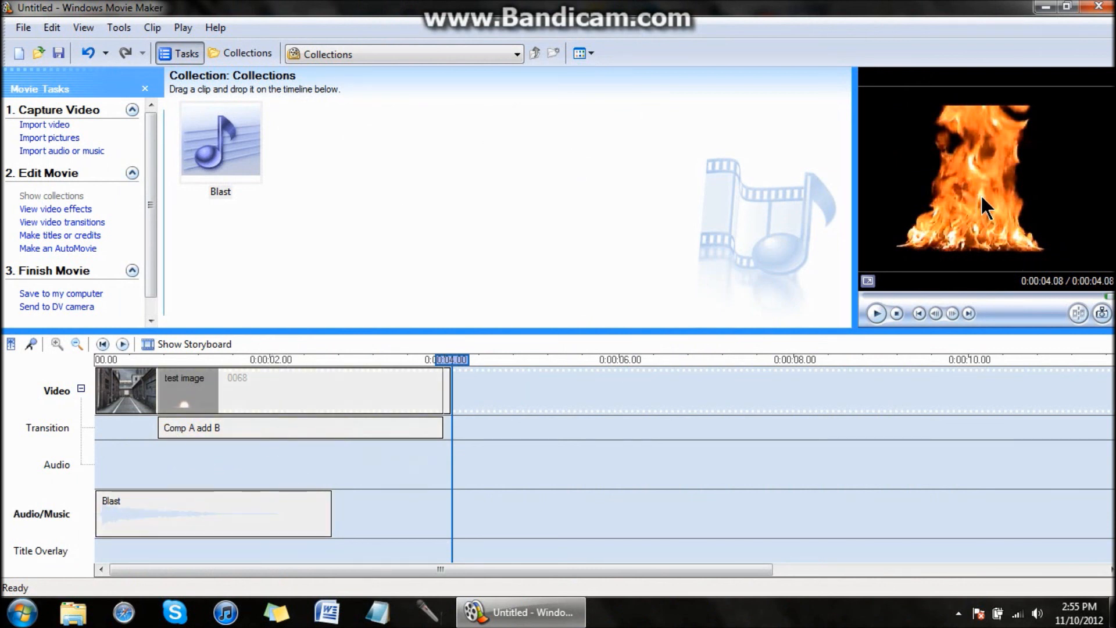
pyautogui.moveTo(580, 157)
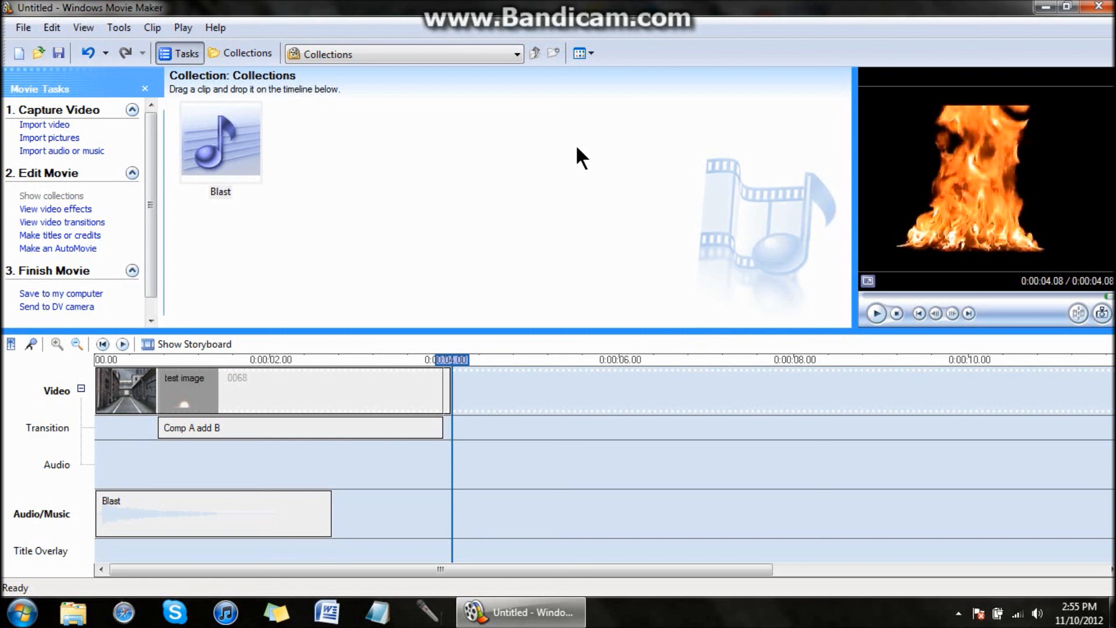
pyautogui.moveTo(573, 165)
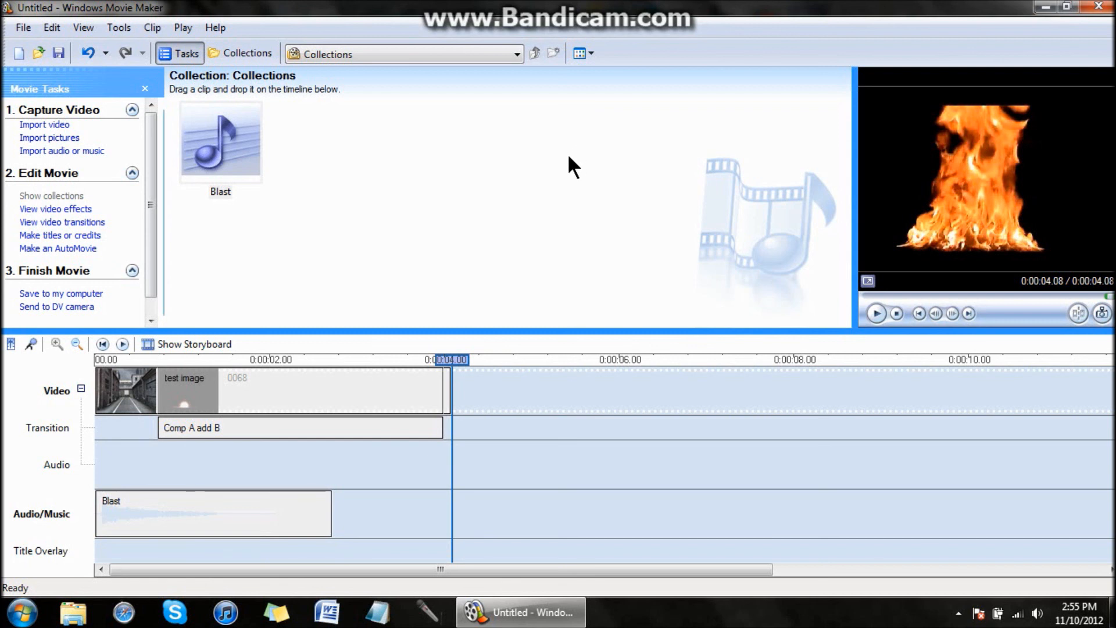